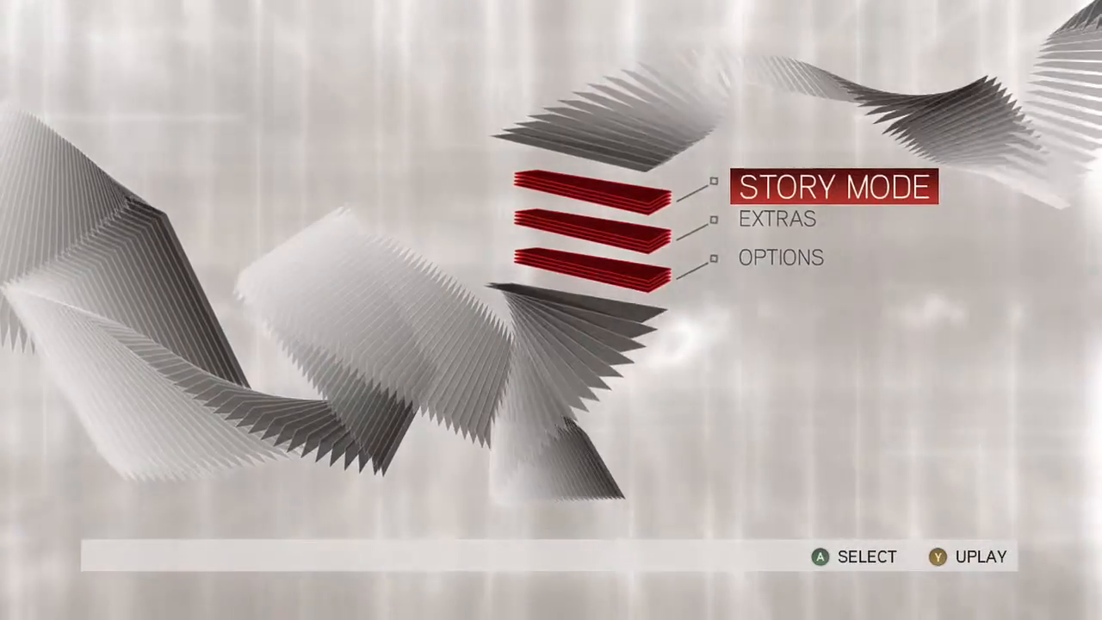
Go from the main menu into Options and expand the Spoken Language list (English, French, Spanish, German, Italian).
key(down)
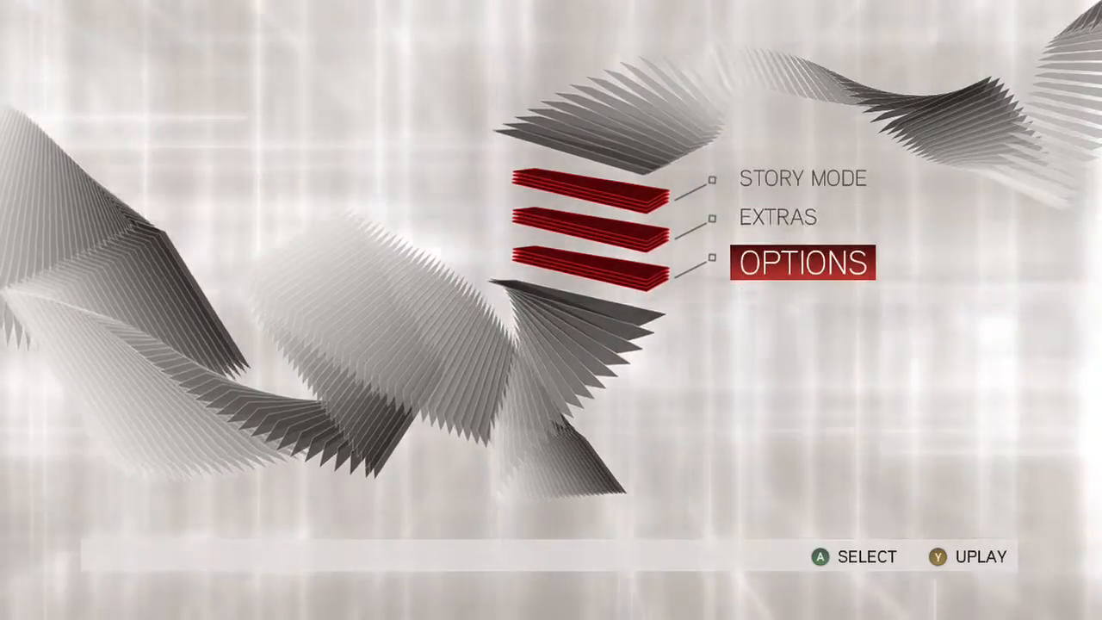
click(800, 262)
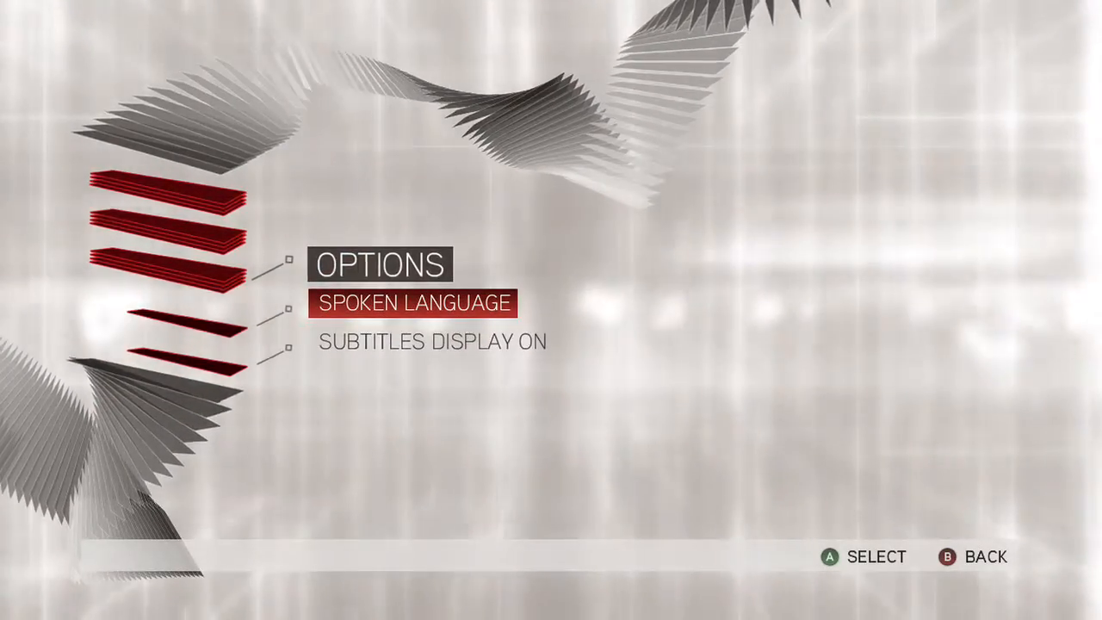
click(416, 303)
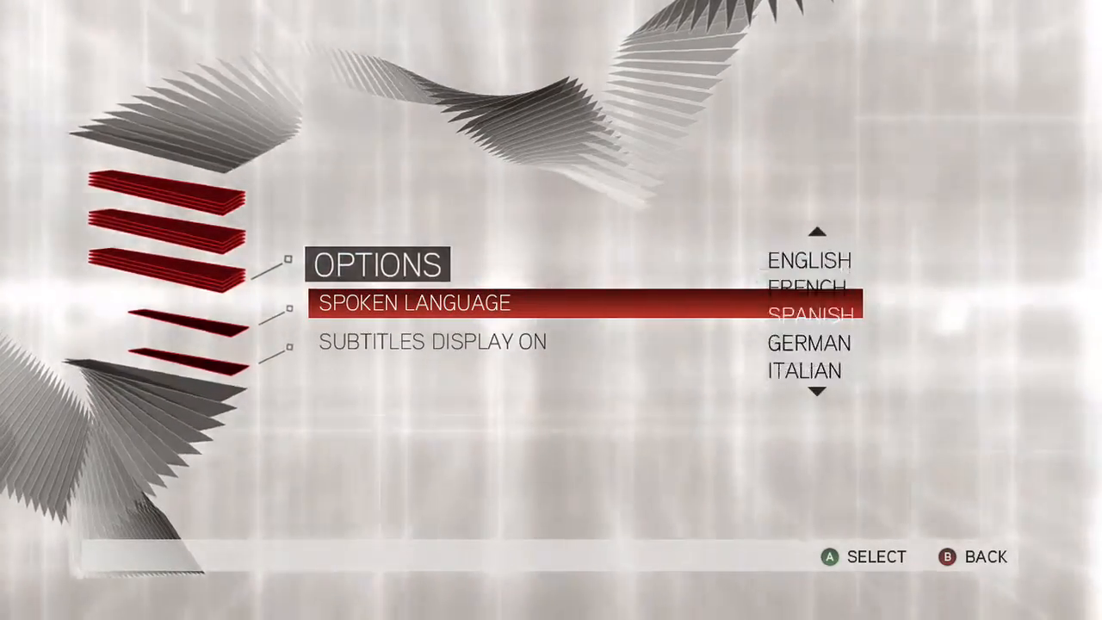